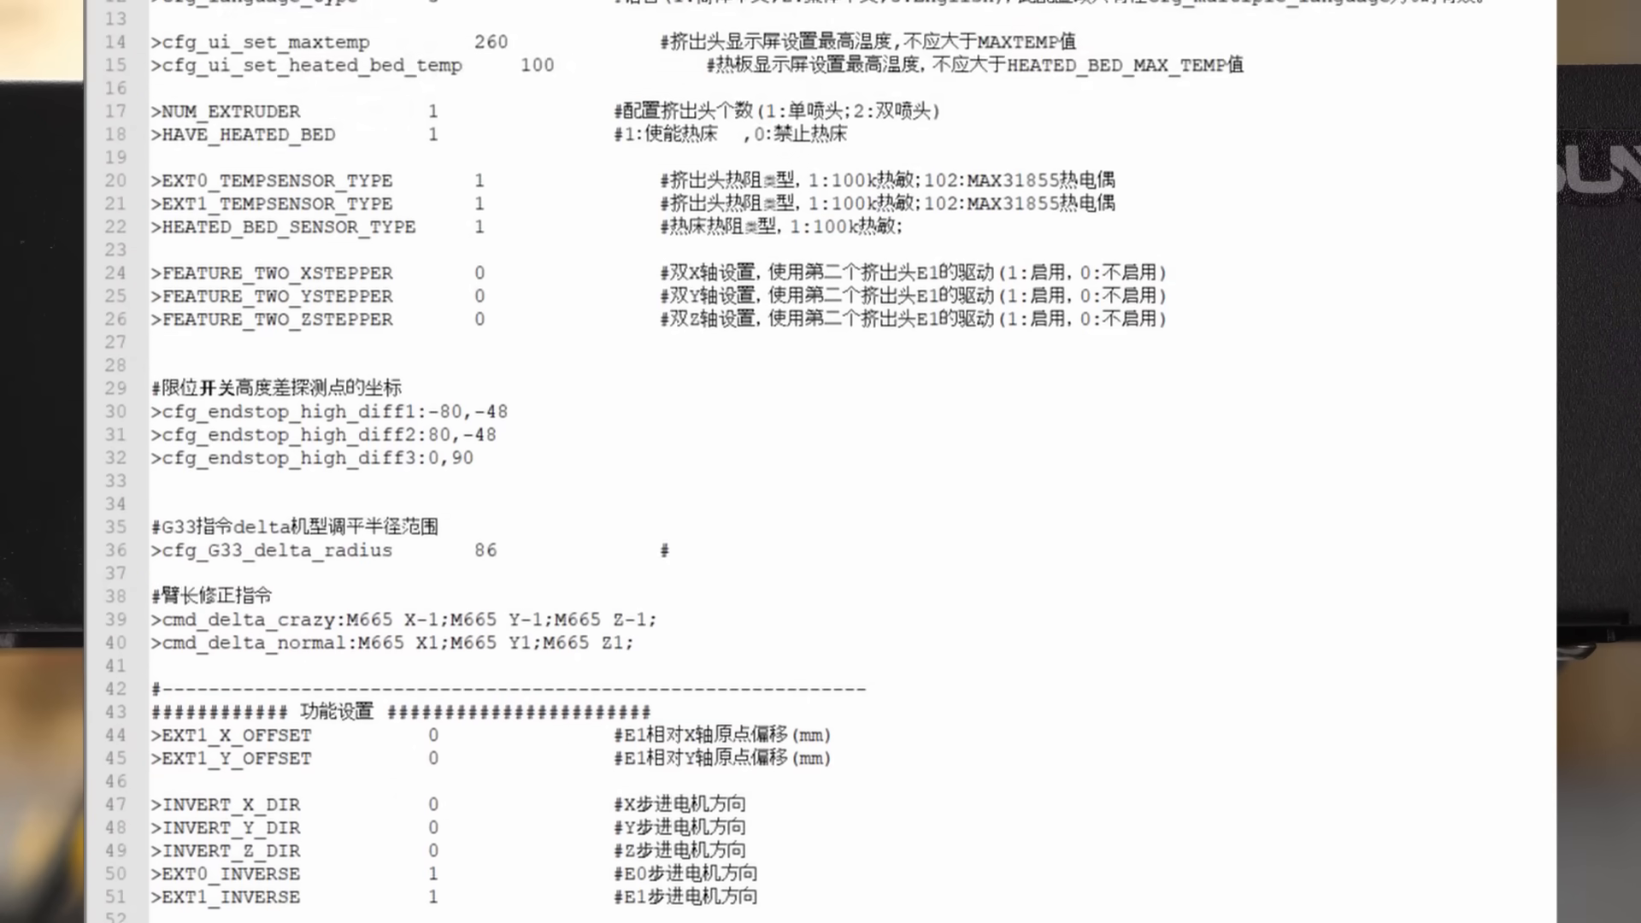
Scroll through the remaining config file, then bring up the touchscreen Operation screen showing 1% progress, nozzle 200 and bed 50
{"action": "scroll", "scroll_direction": "down", "scroll_amount": 3}
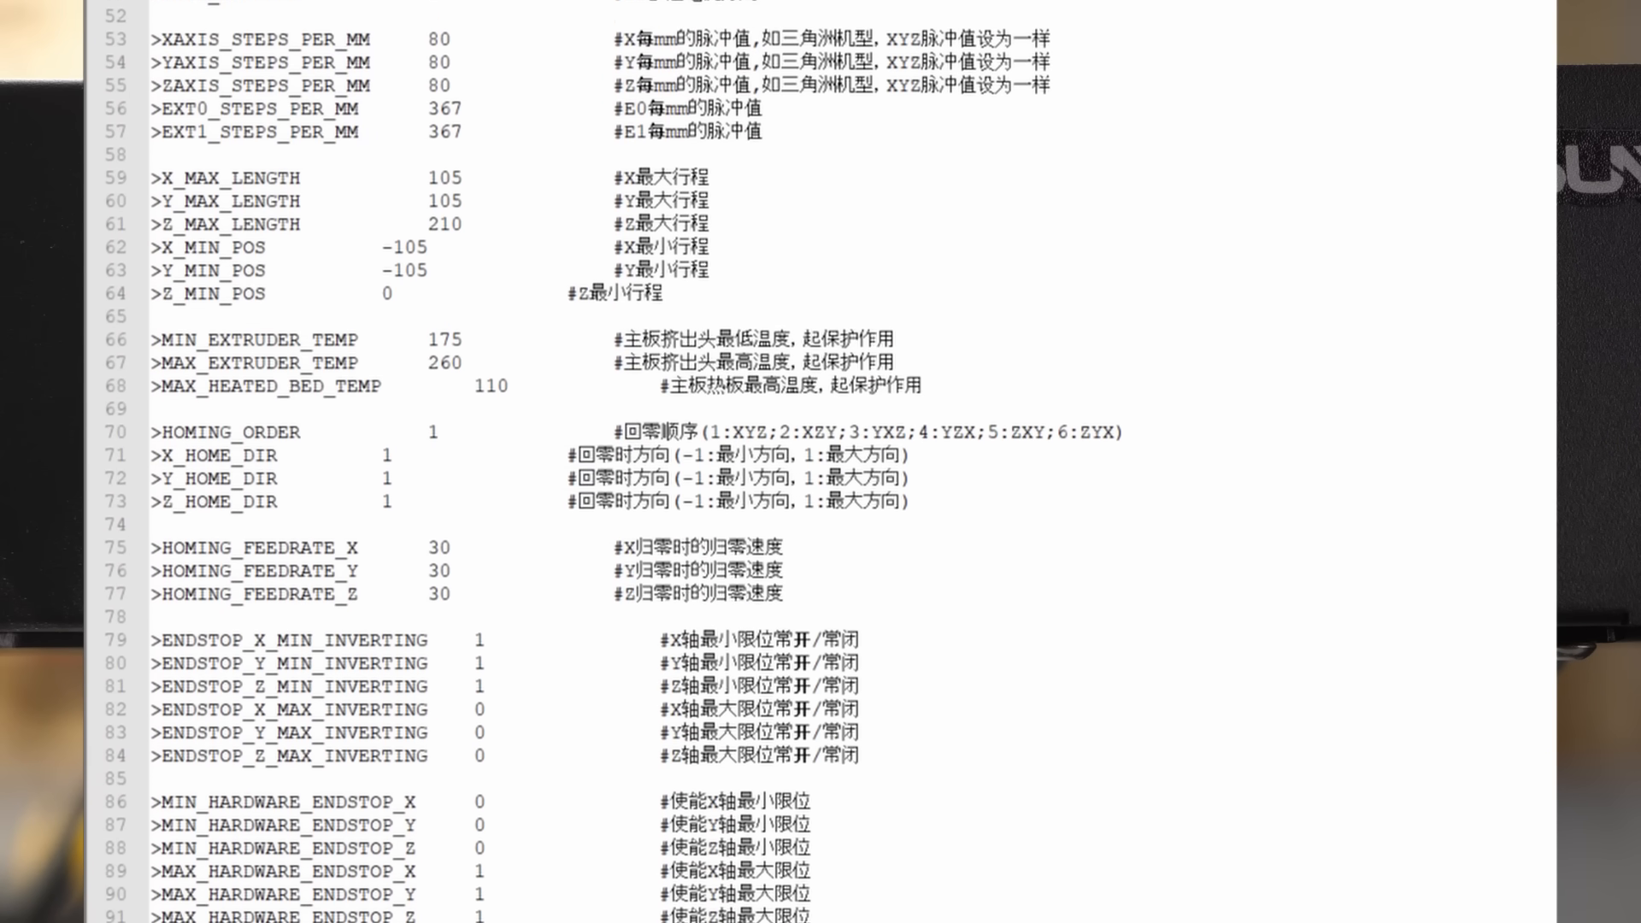
{"action": "scroll", "scroll_direction": "down", "scroll_amount": 3}
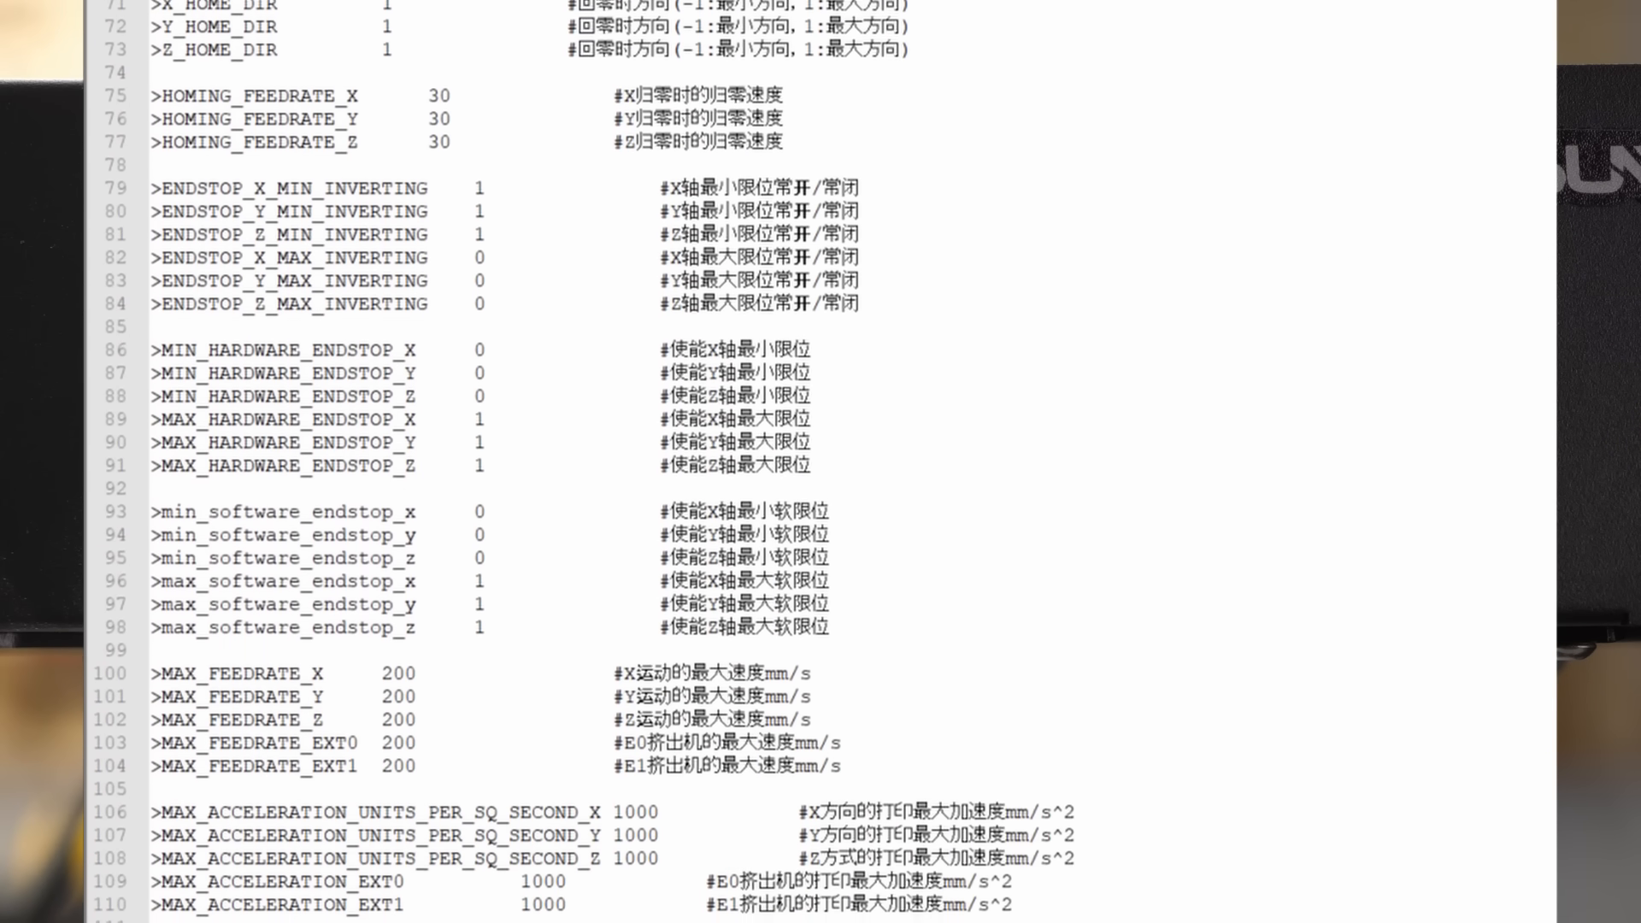
{"action": "scroll", "scroll_direction": "down", "scroll_amount": 3}
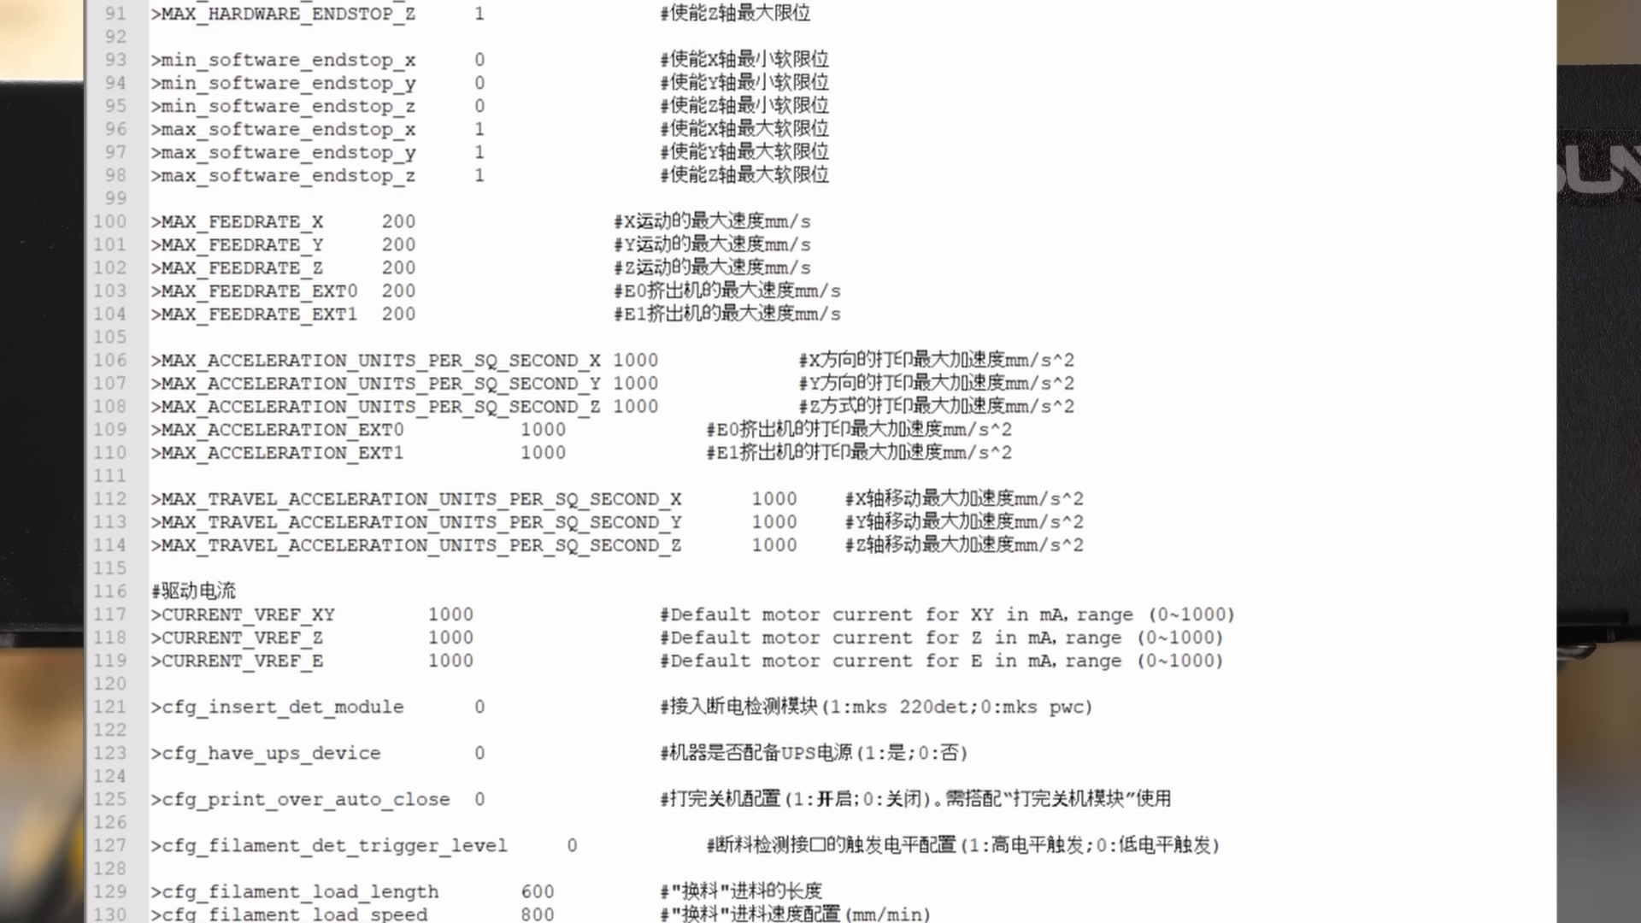
{"action": "scroll", "scroll_direction": "down", "scroll_amount": 3}
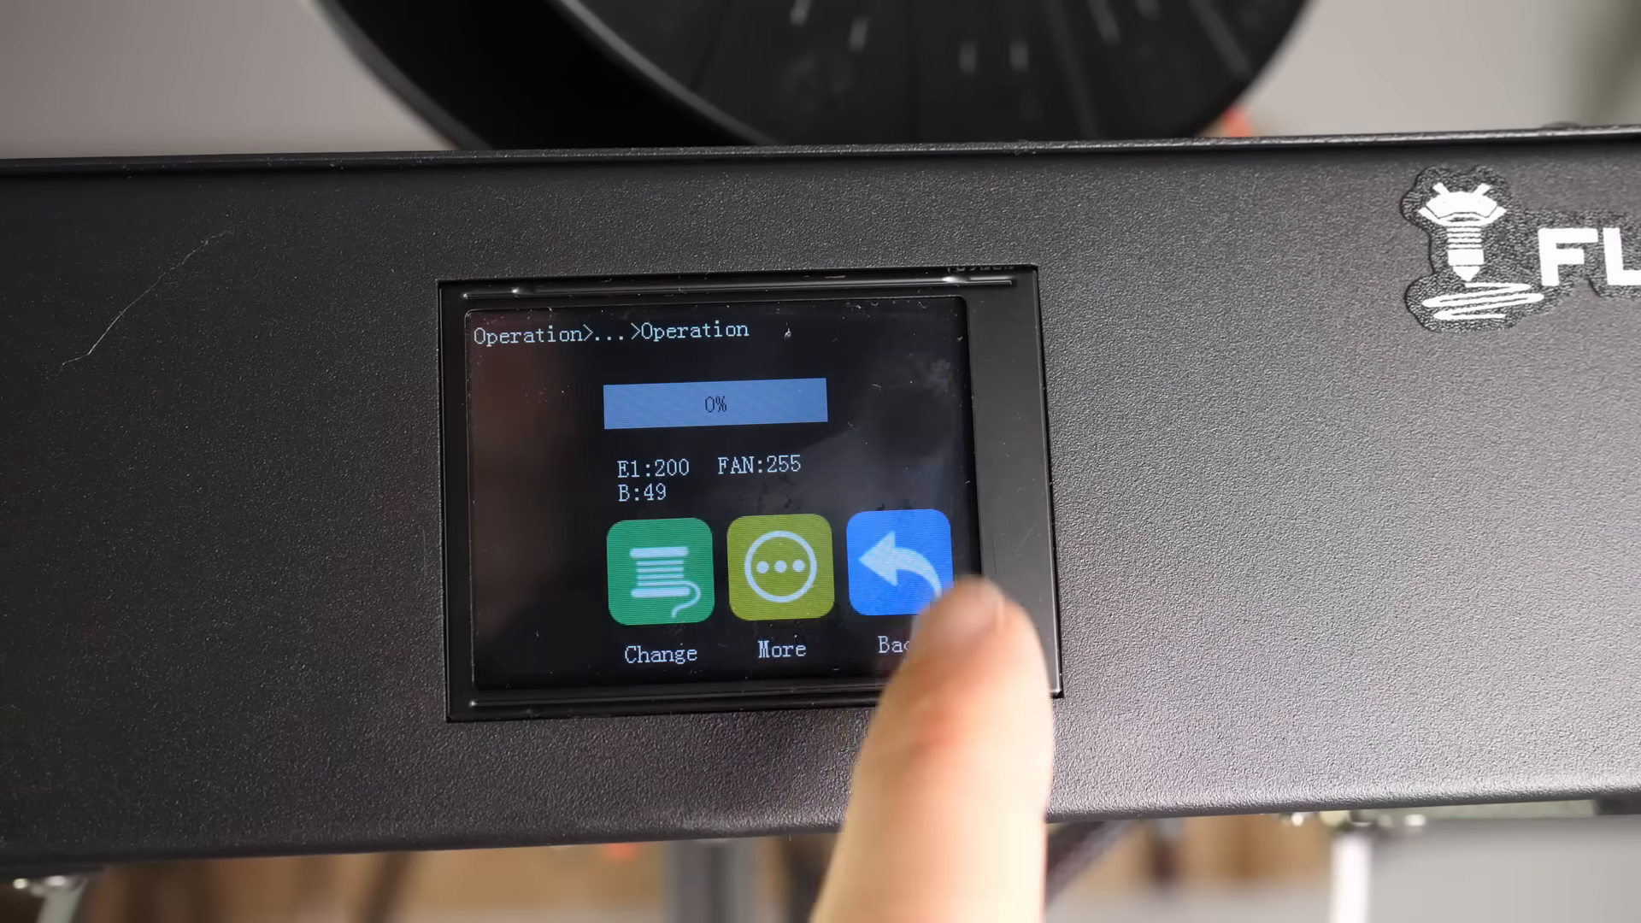
{"action": "left_click", "coordinate": [778, 566]}
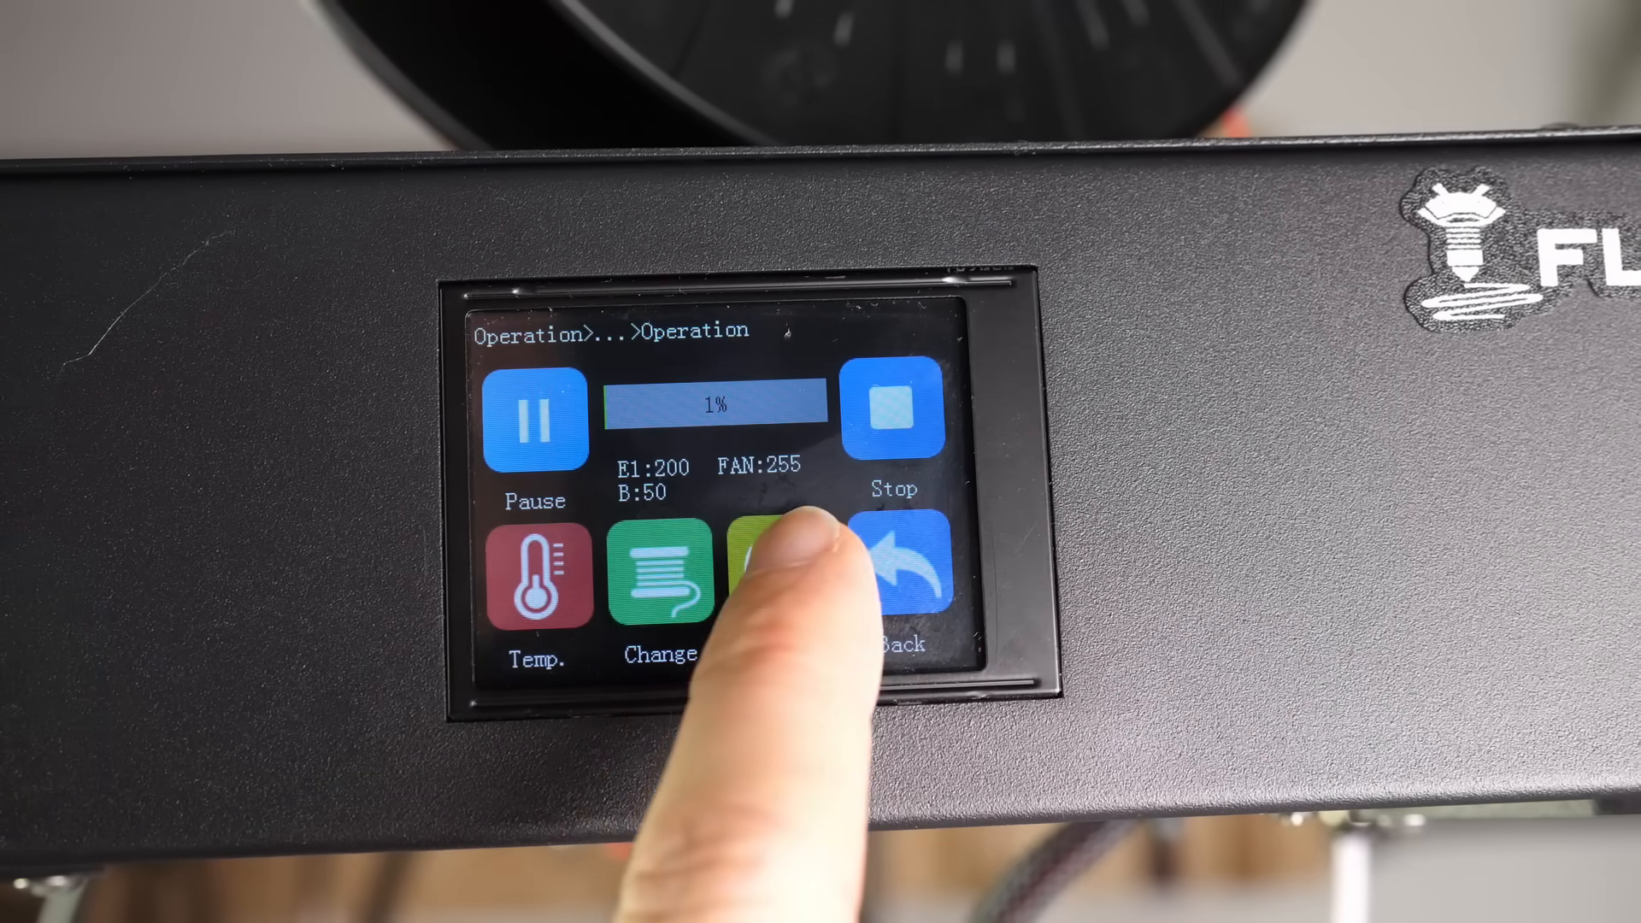